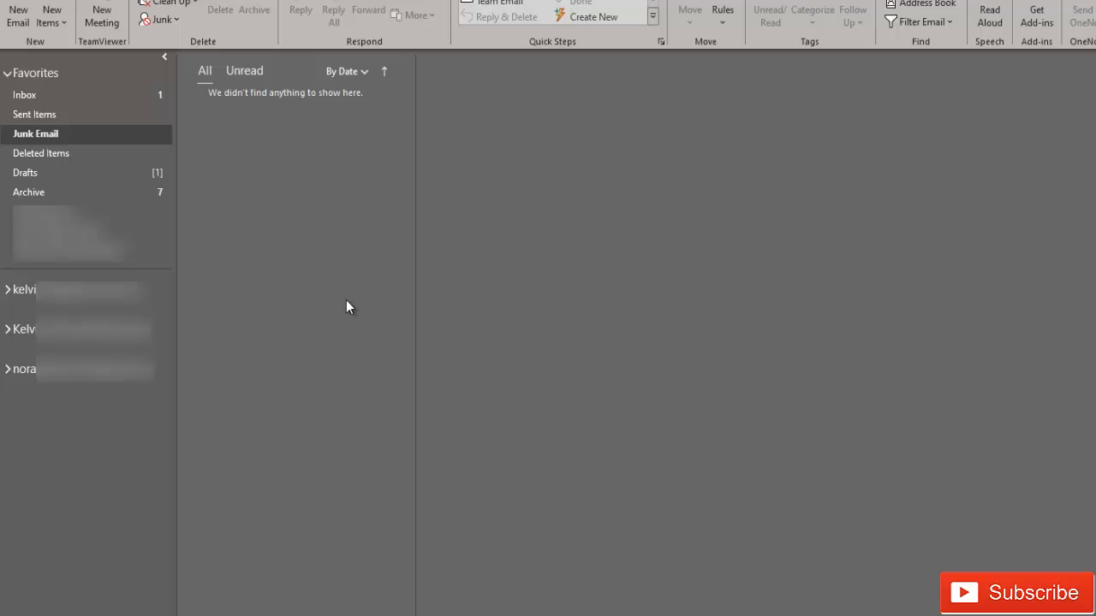
mouse_move(342, 302)
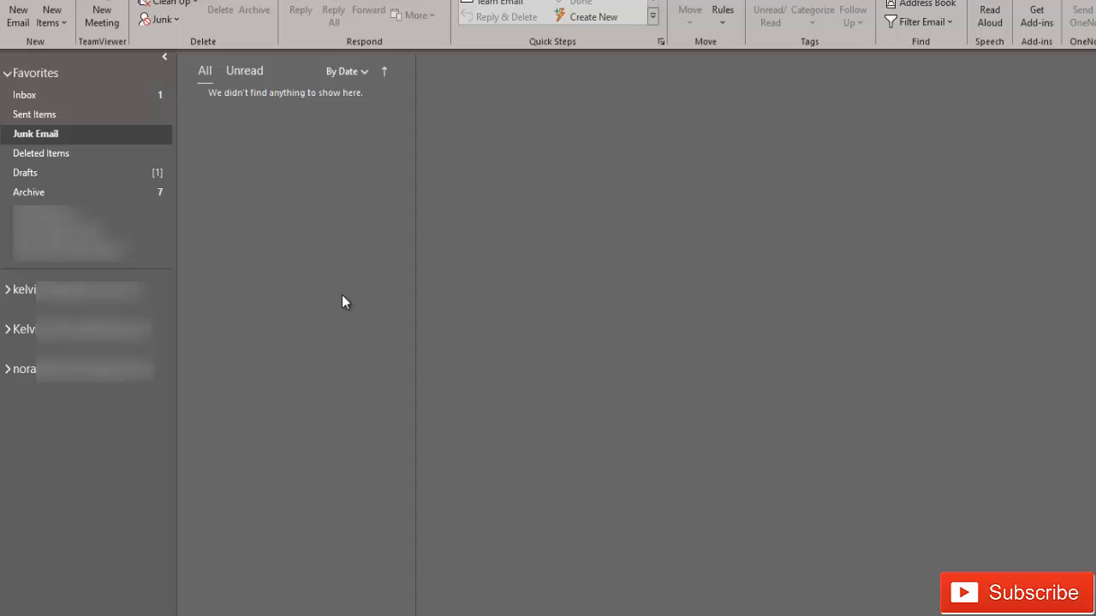
mouse_move(415, 529)
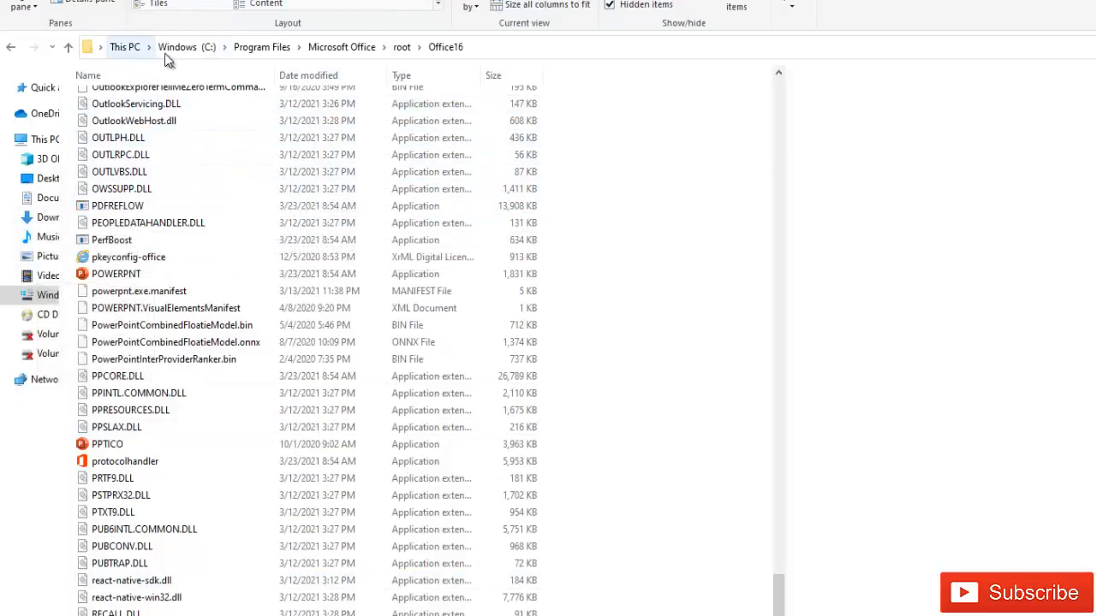
Step: Browse from C: through Program Files, Microsoft Office and root into Office16 to show SCANPST
click(187, 47)
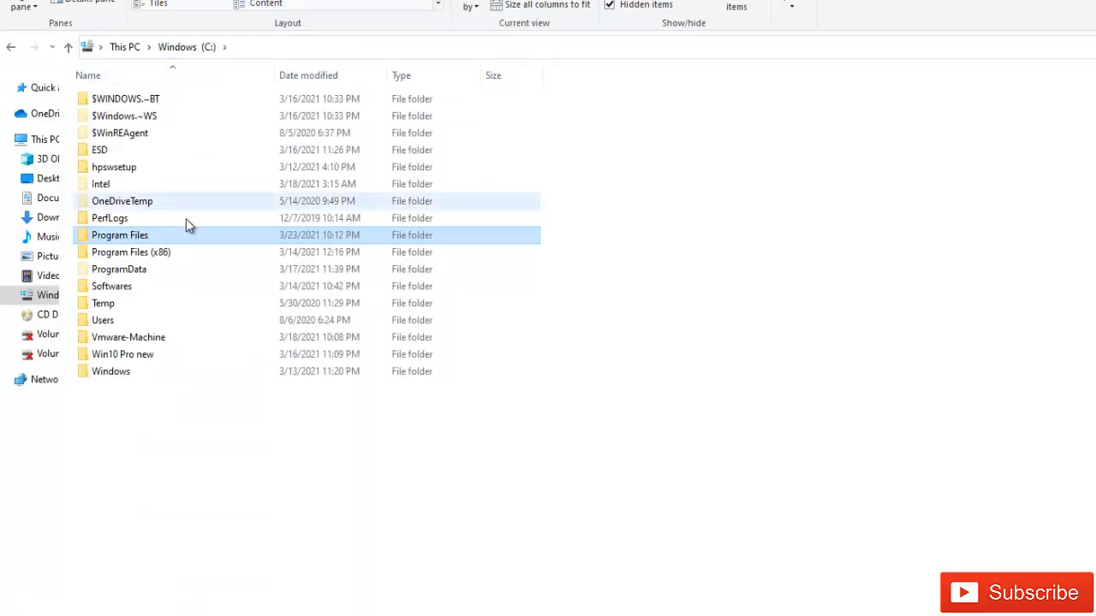
mouse_move(144, 261)
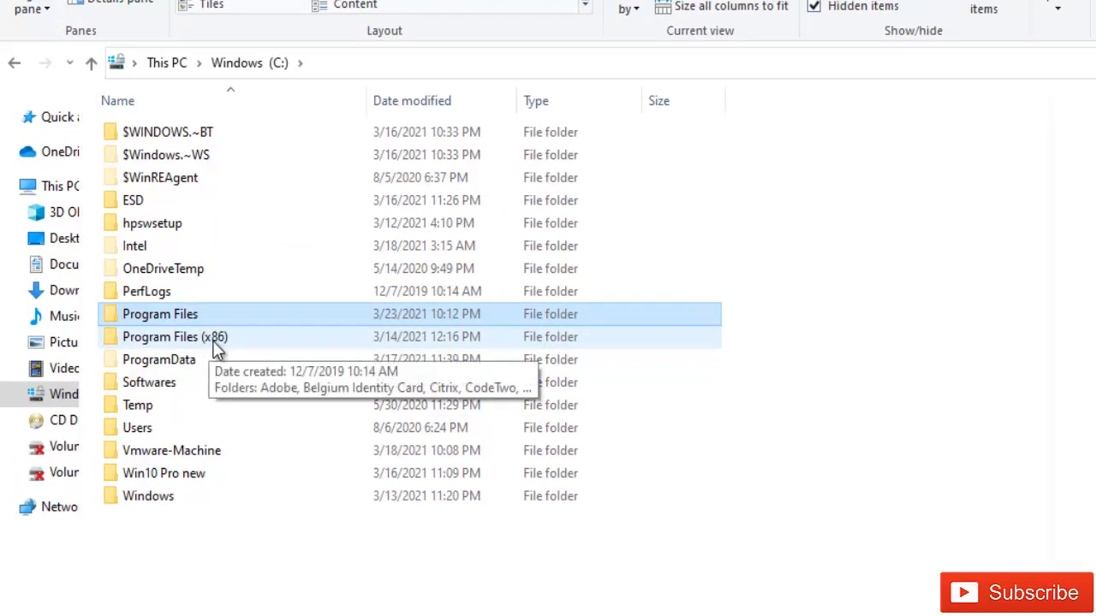
mouse_move(227, 351)
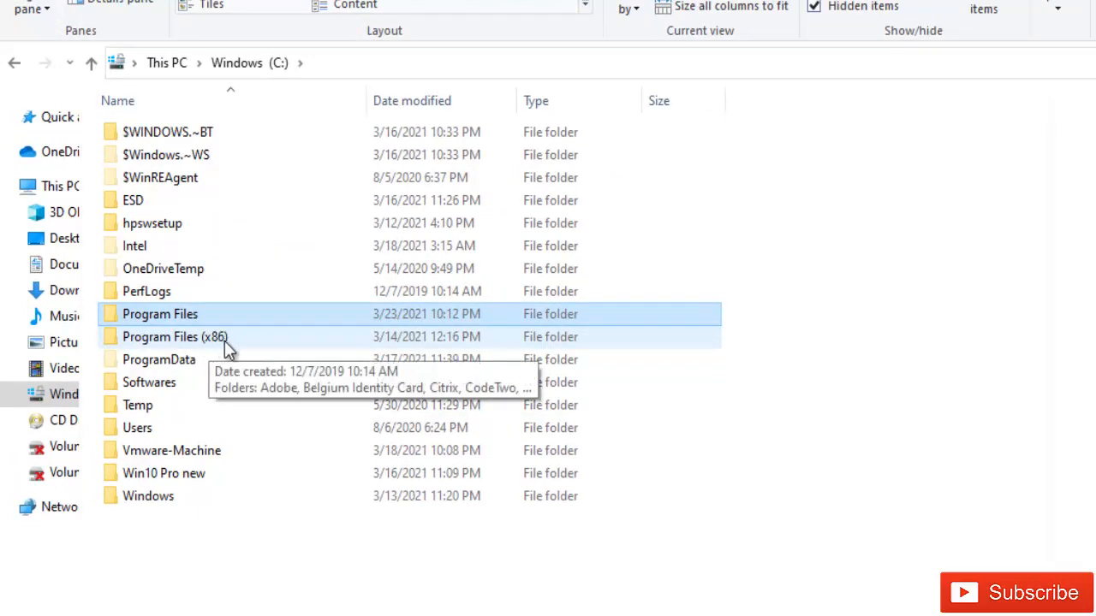
mouse_move(180, 321)
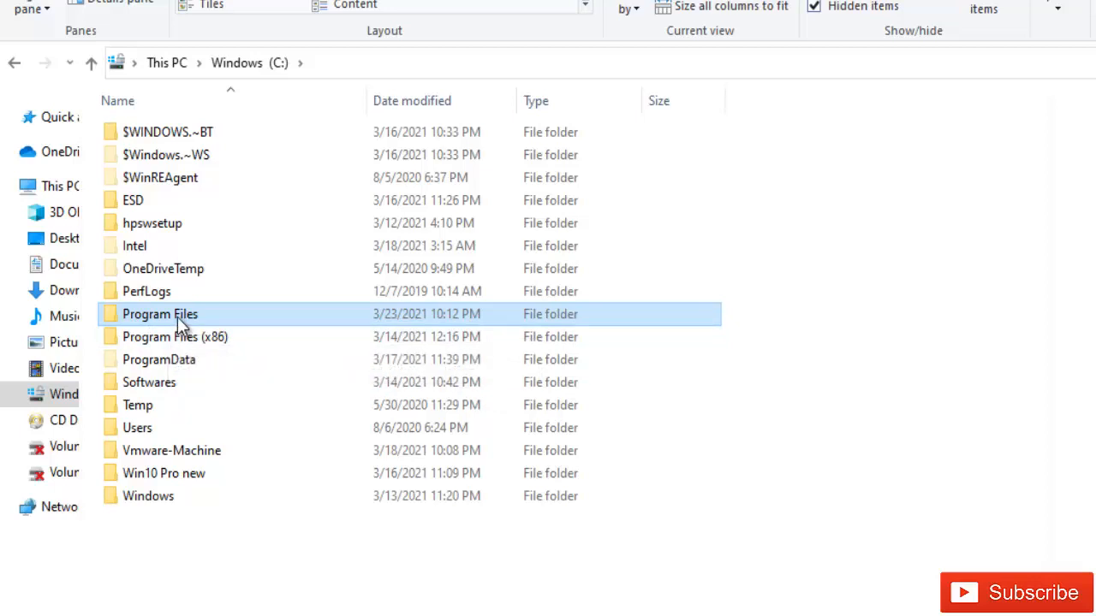
double_click(161, 314)
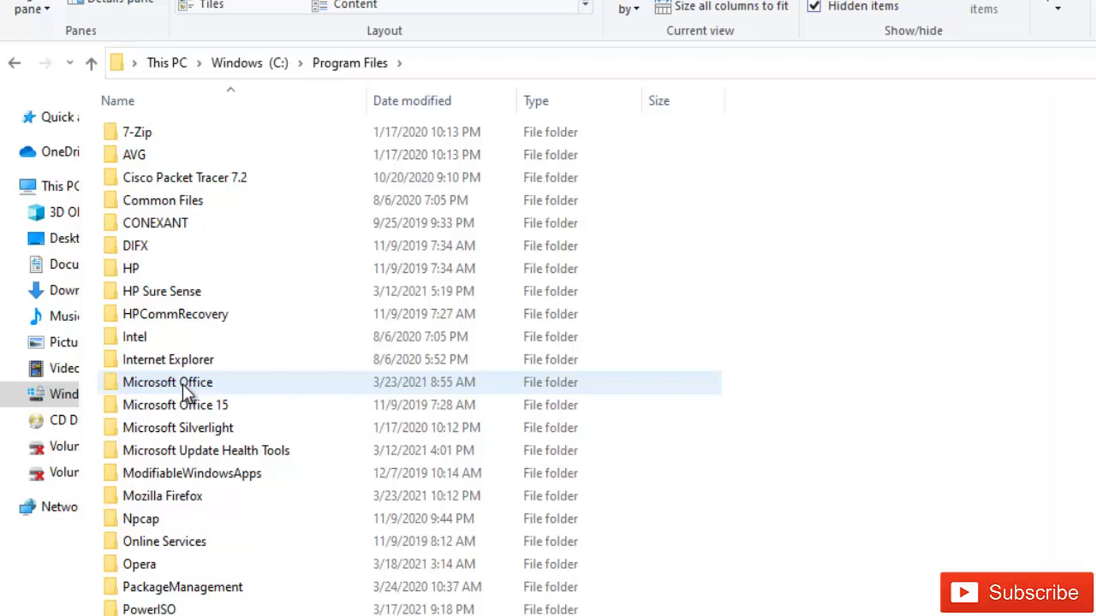
double_click(168, 382)
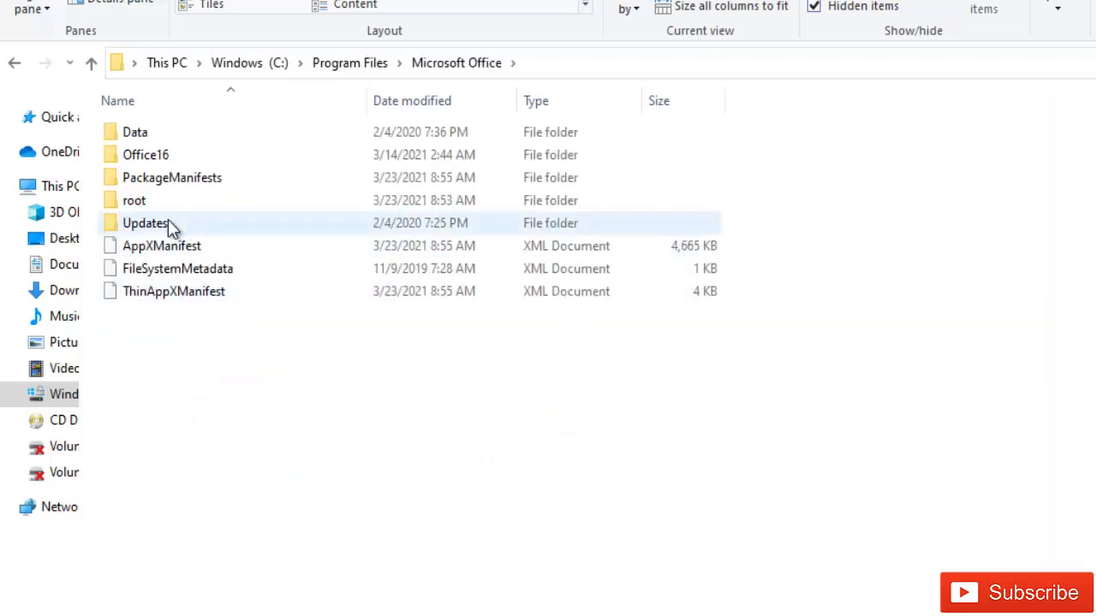
mouse_move(134, 200)
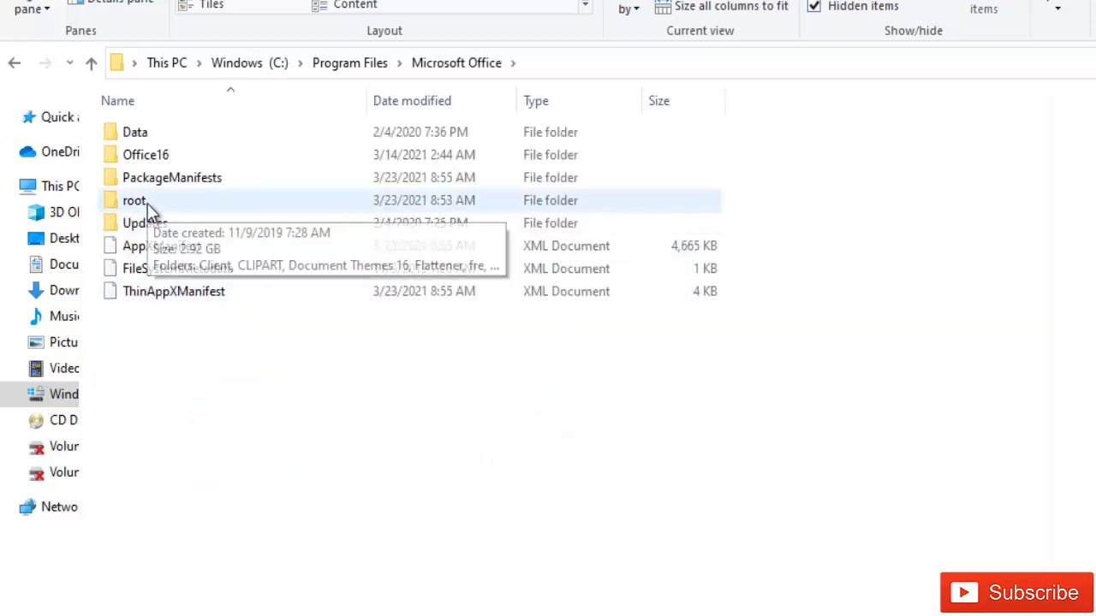
double_click(134, 200)
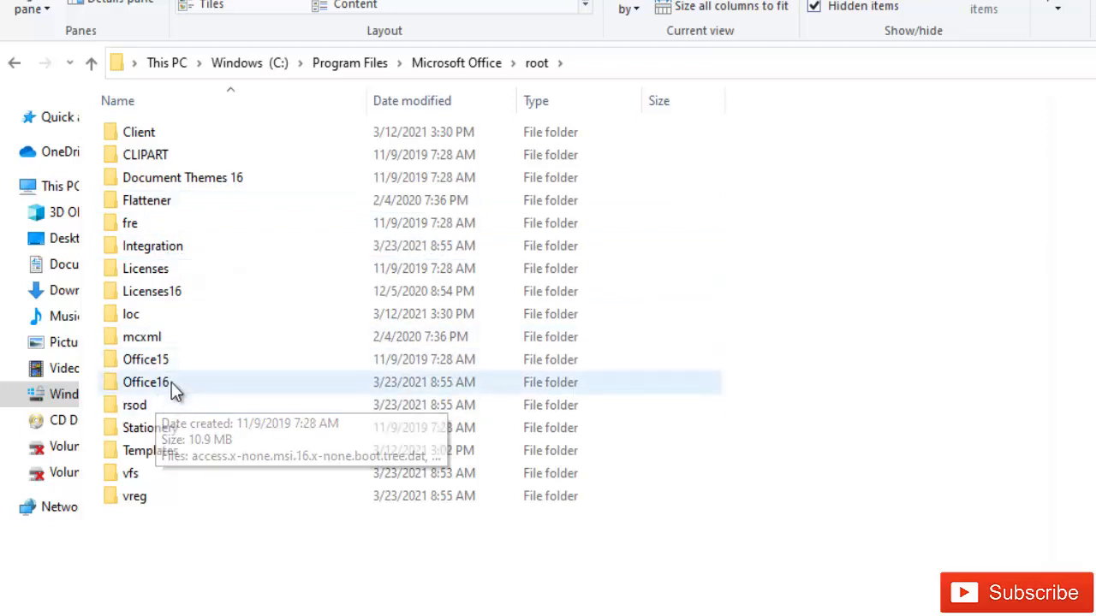
click(146, 382)
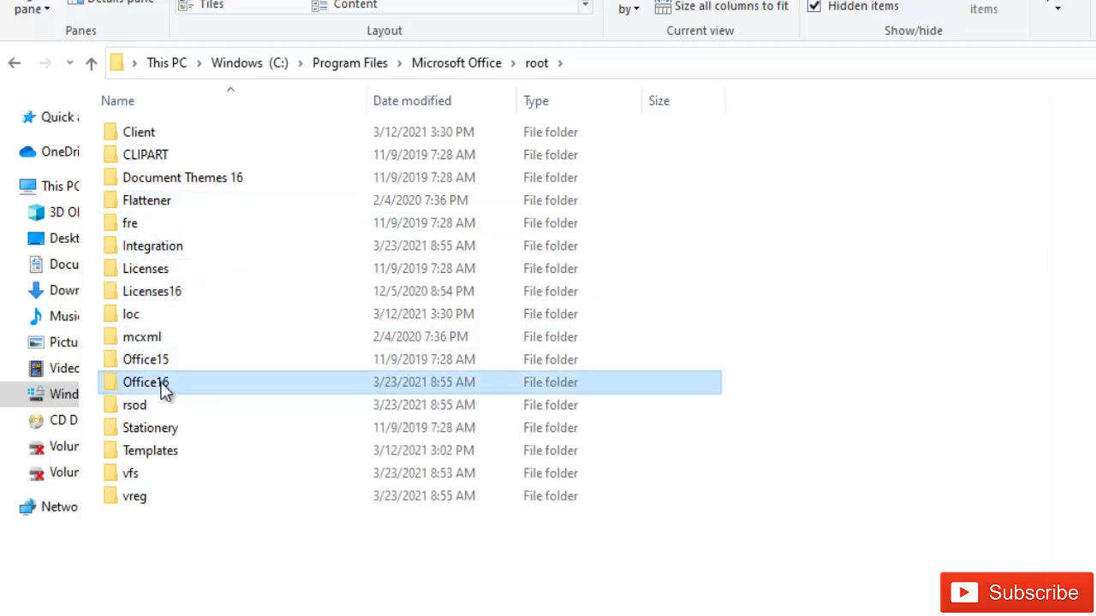
double_click(146, 381)
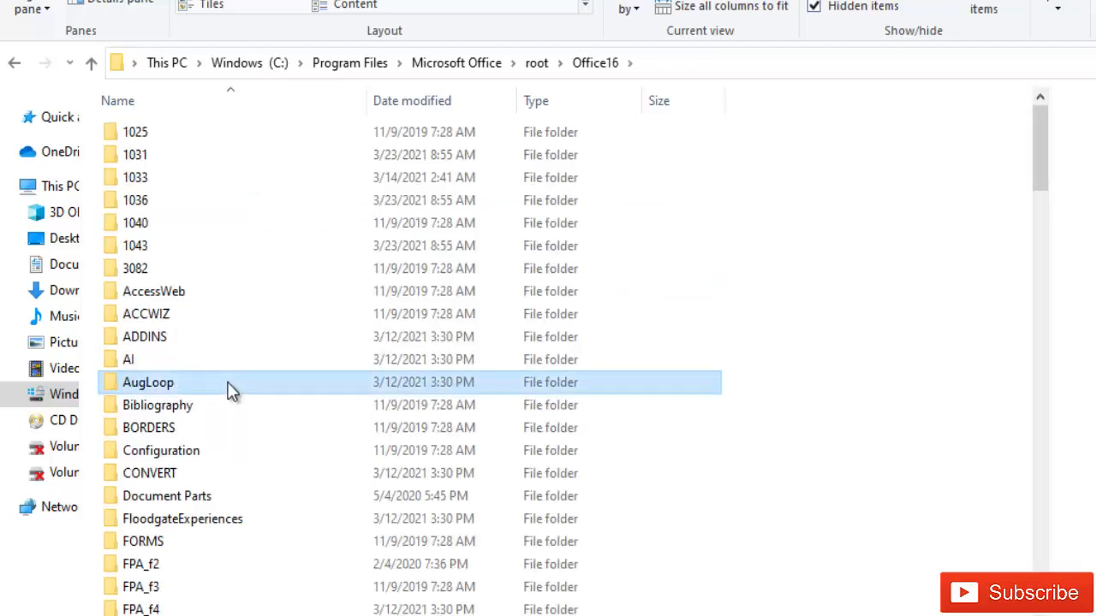
scroll(down, 3)
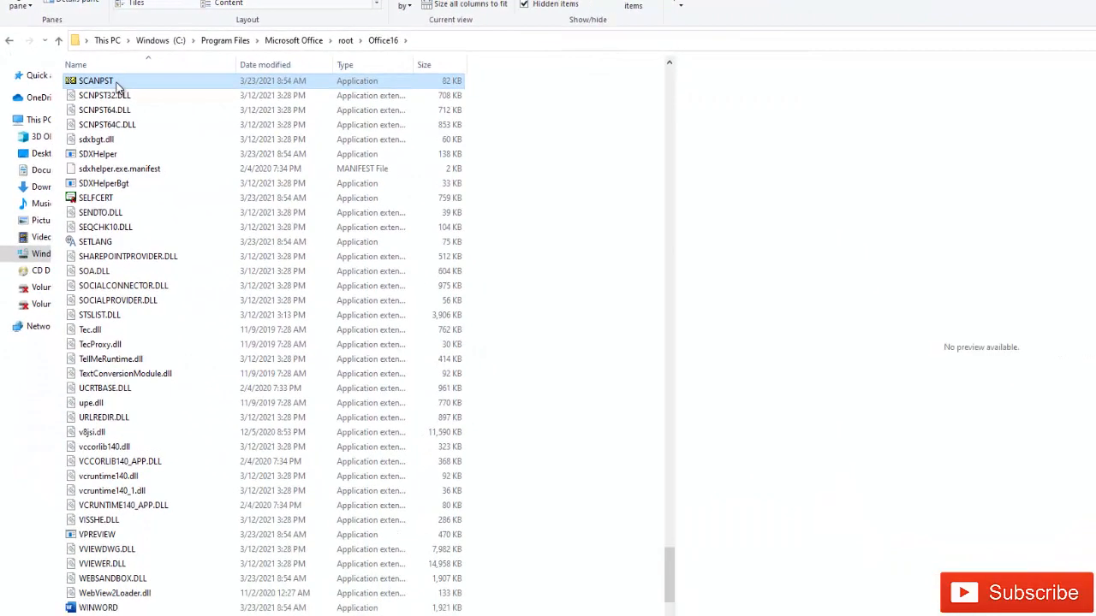
Step: Launch SCANPST and open the Select File To Scan picker
double_click(95, 80)
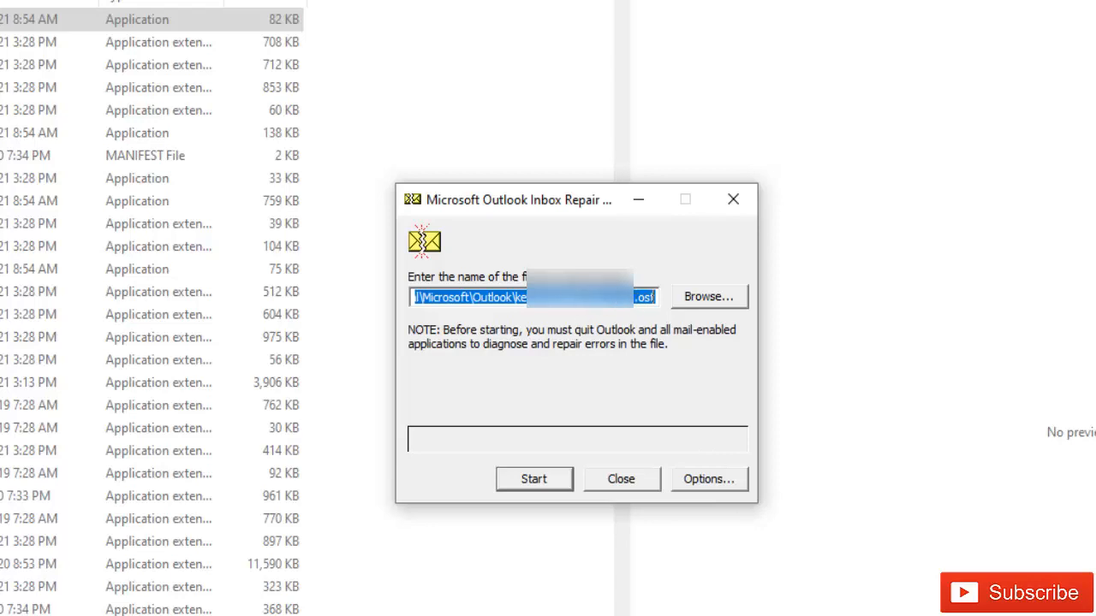
mouse_move(689, 318)
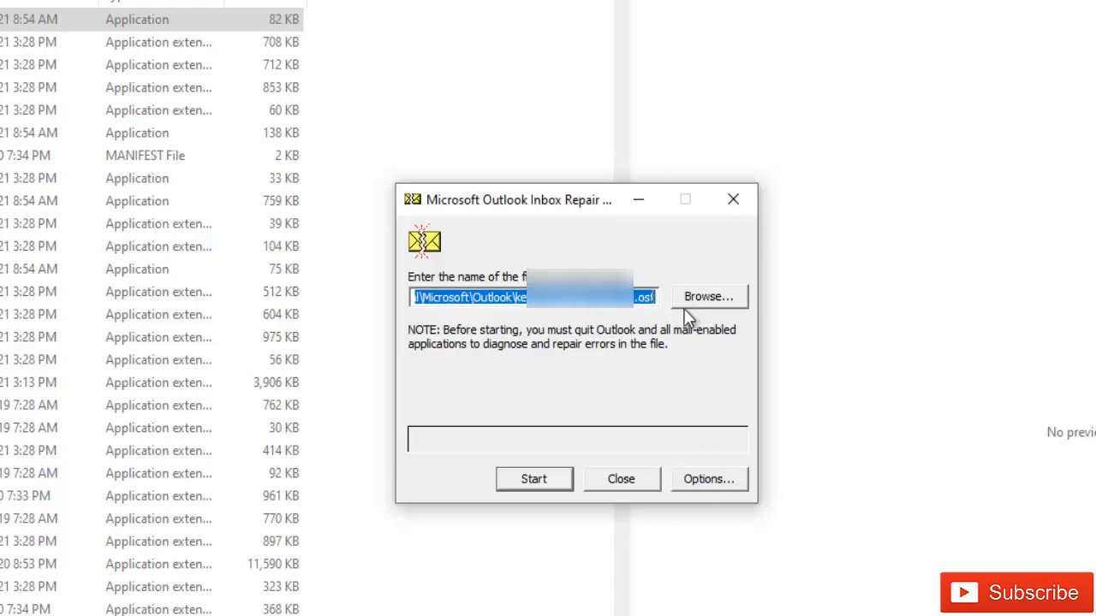
mouse_move(689, 317)
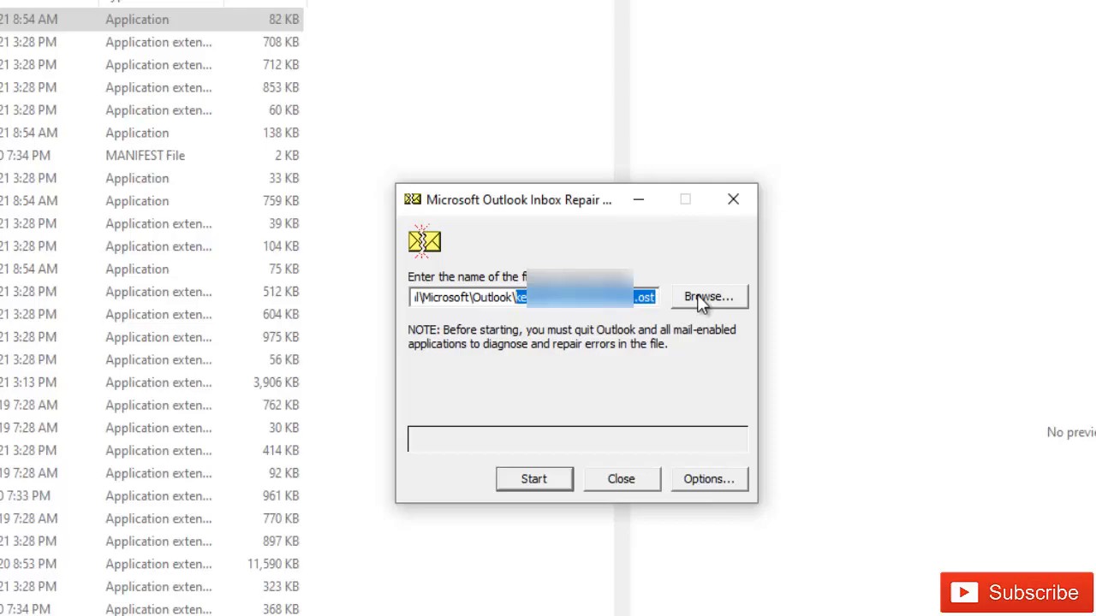
click(707, 297)
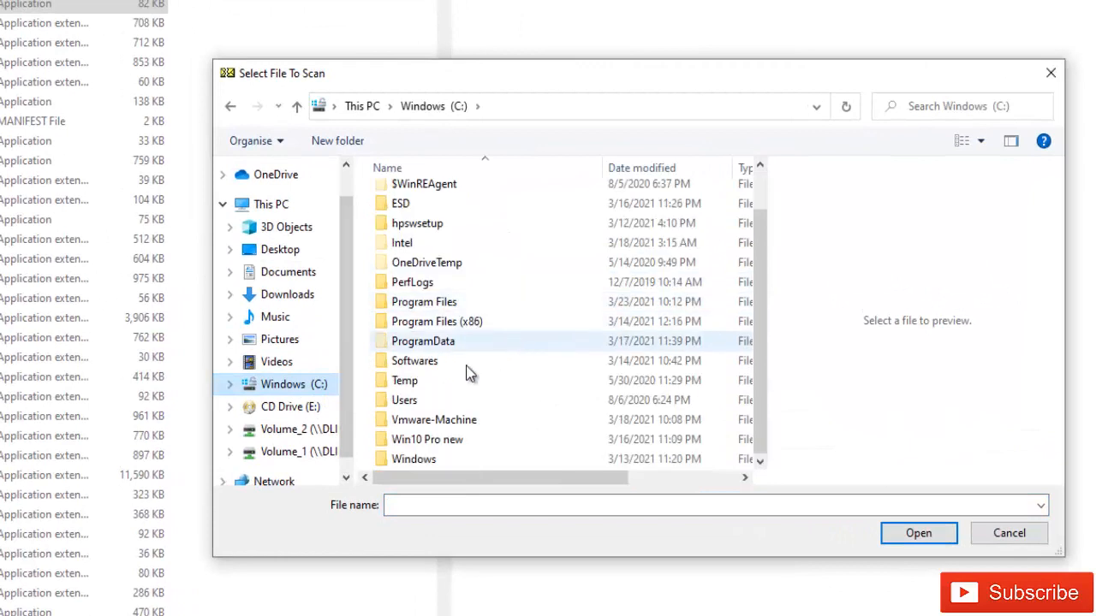
Step: Browse Users, the profile, AppData, Local and Microsoft into the Outlook data folder
double_click(403, 399)
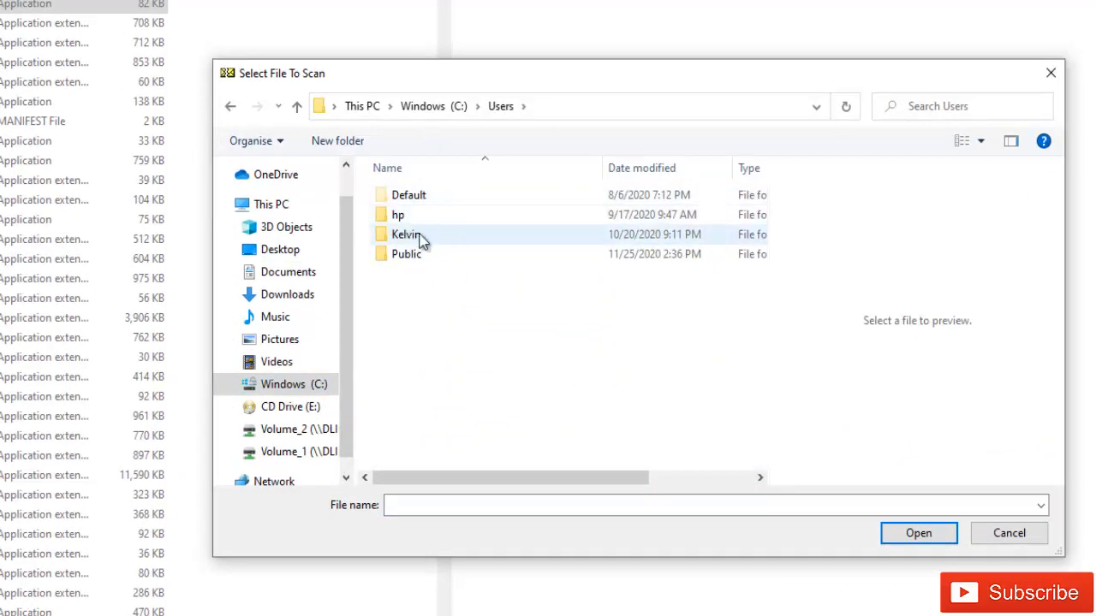
mouse_move(399, 215)
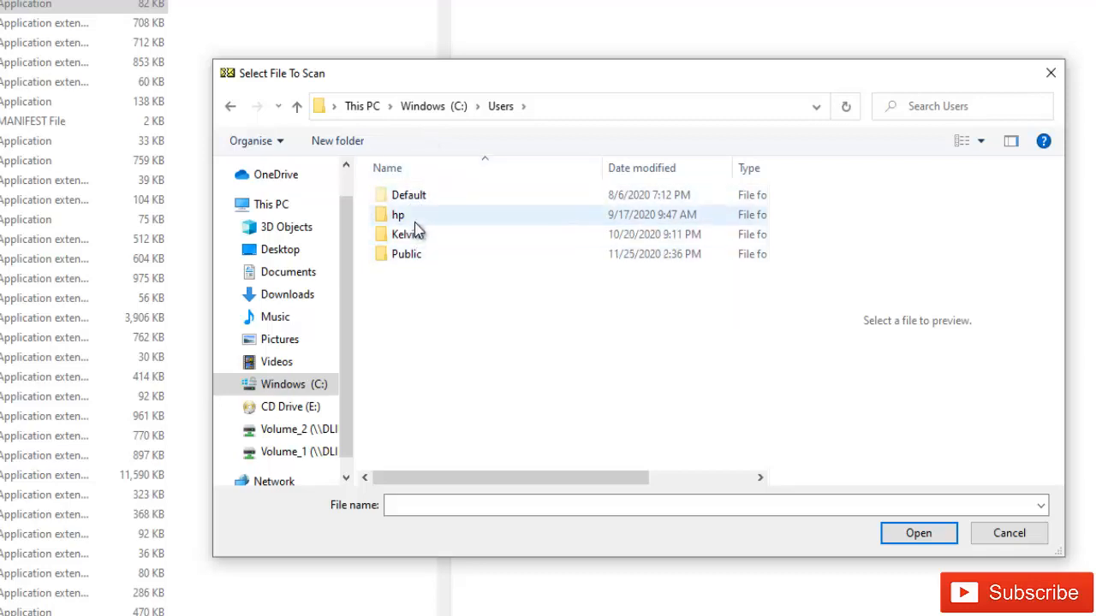
double_click(402, 234)
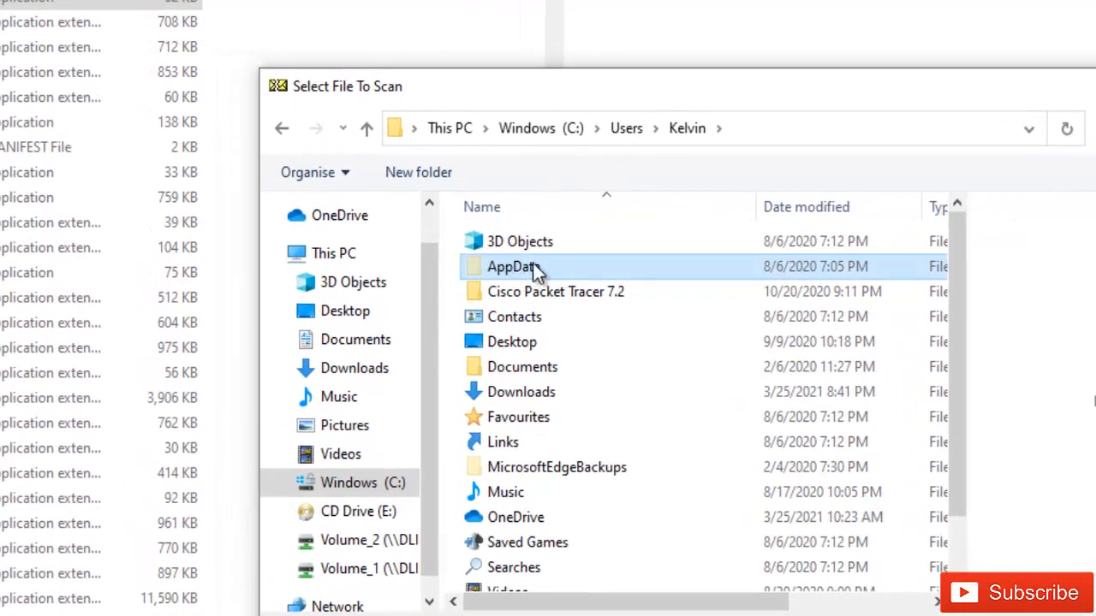
mouse_move(513, 267)
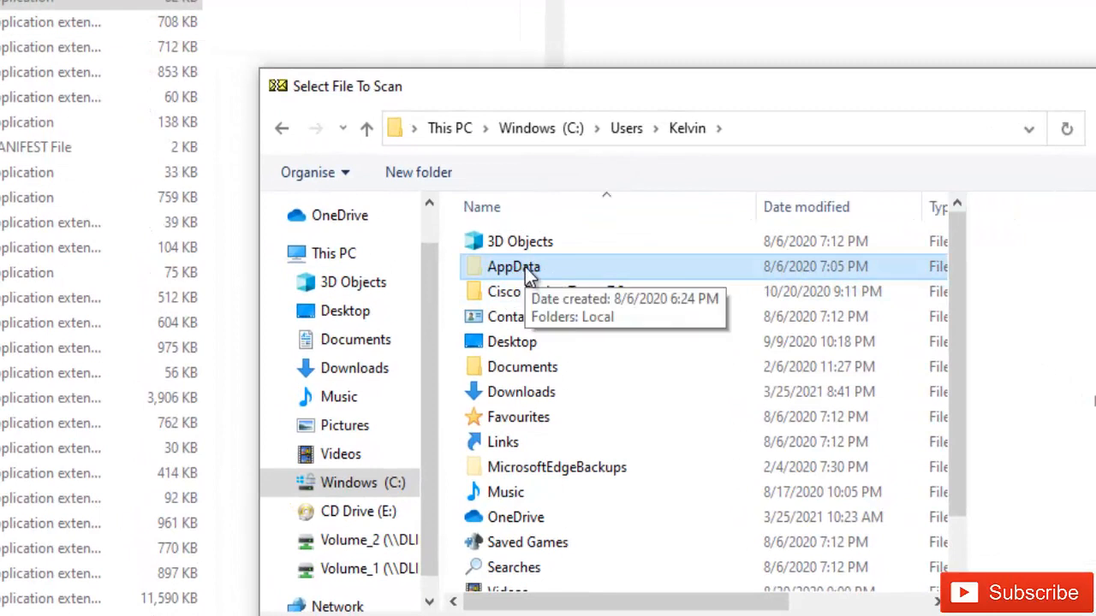
mouse_move(556, 280)
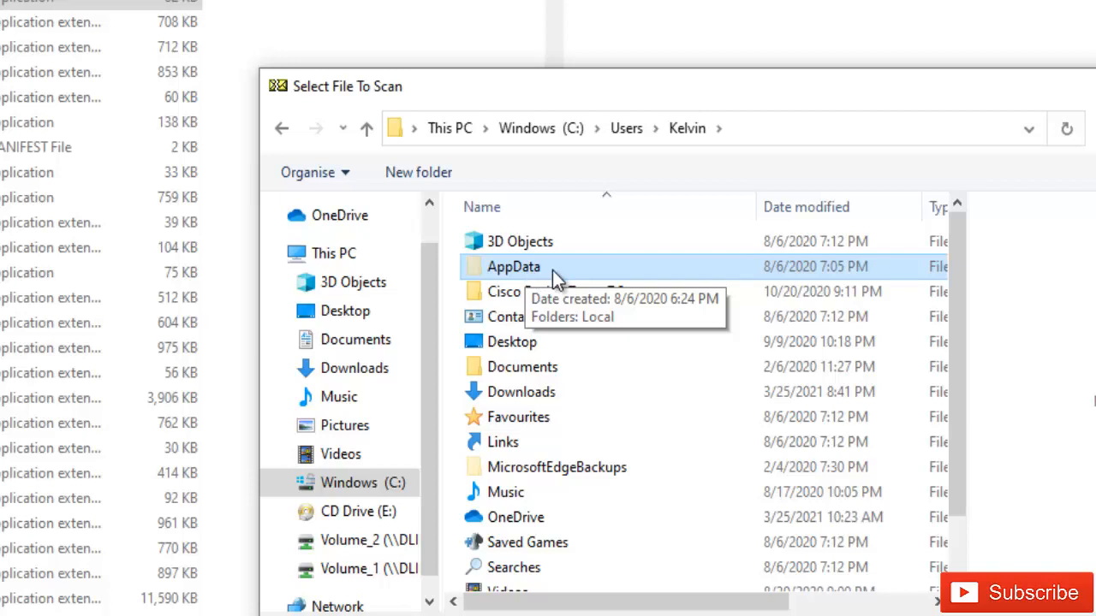
mouse_move(463, 267)
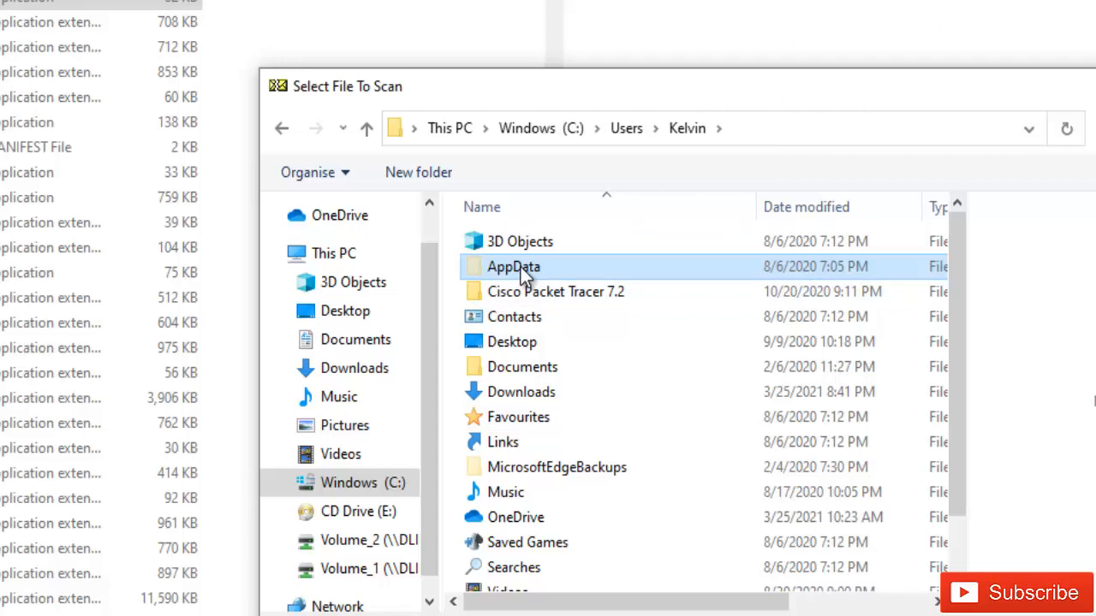
double_click(512, 266)
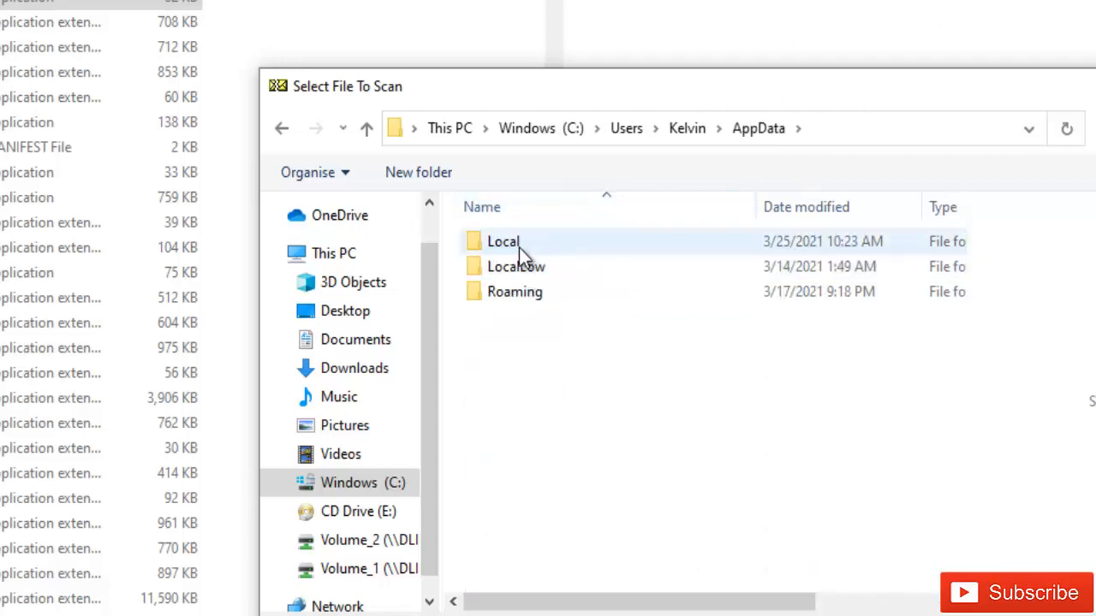
double_click(503, 240)
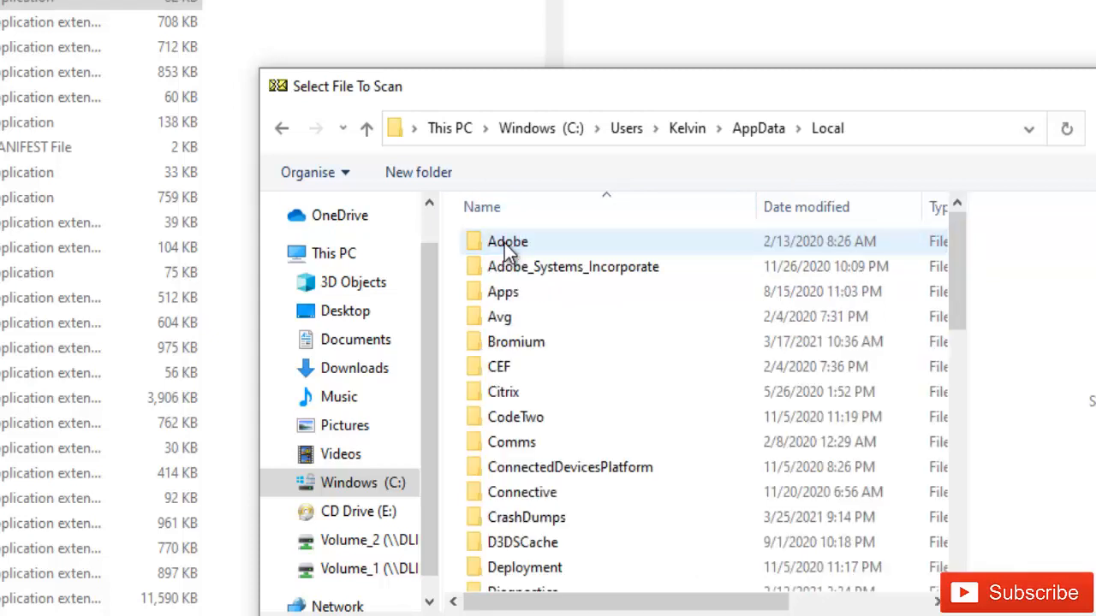
scroll(down, 3)
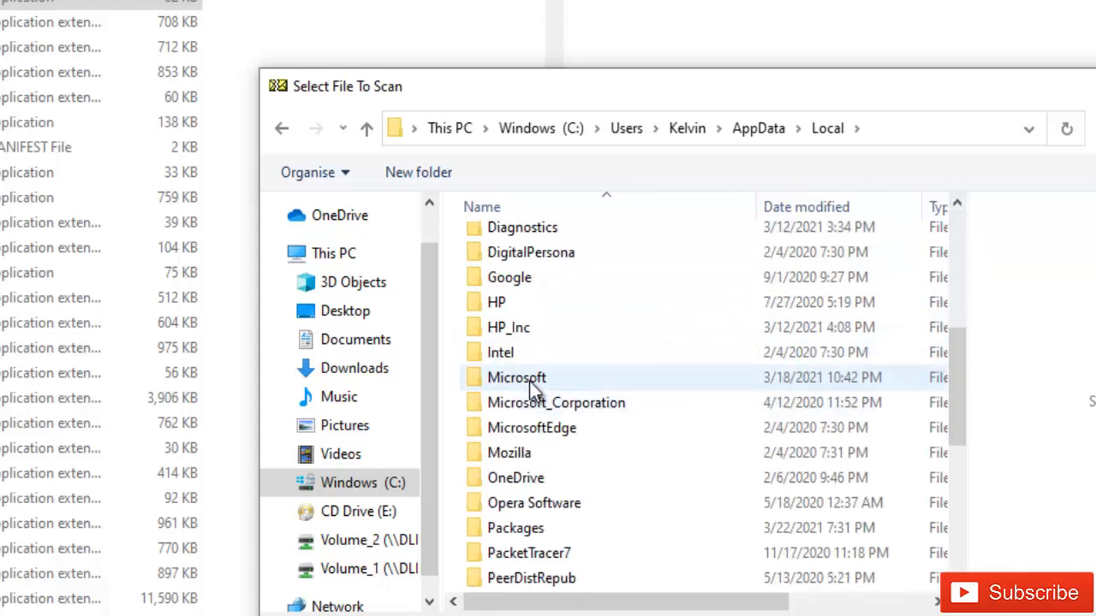
double_click(516, 378)
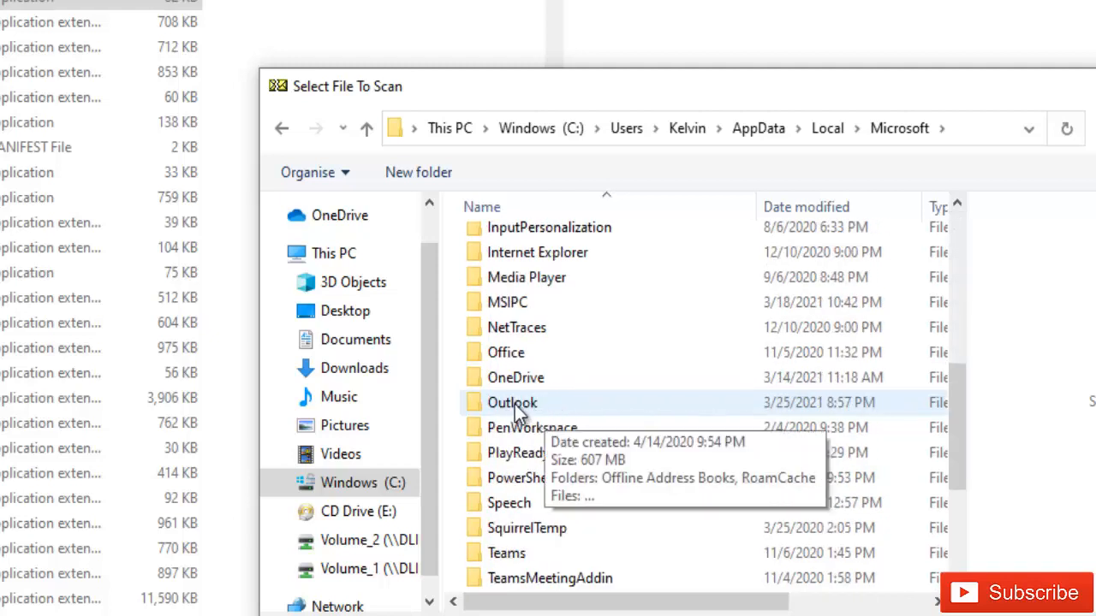
double_click(511, 403)
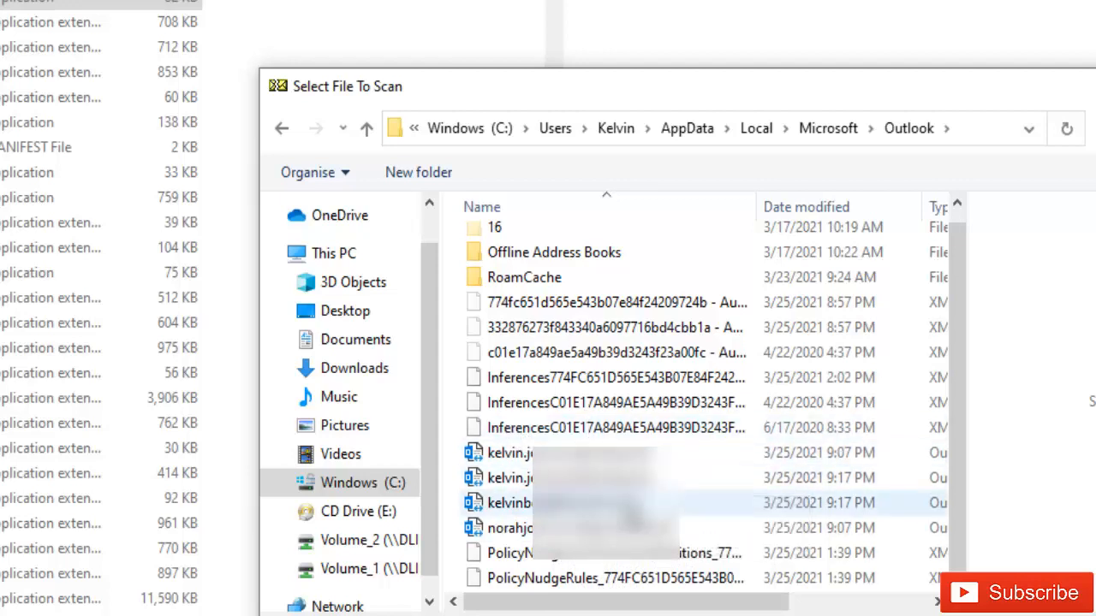
mouse_move(557, 503)
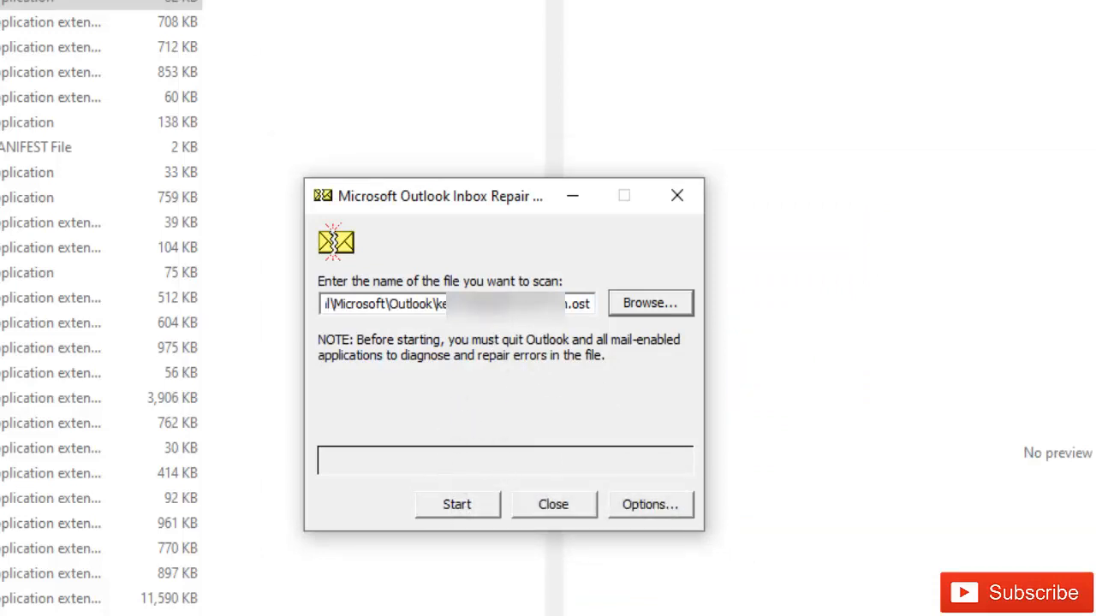
mouse_move(581, 555)
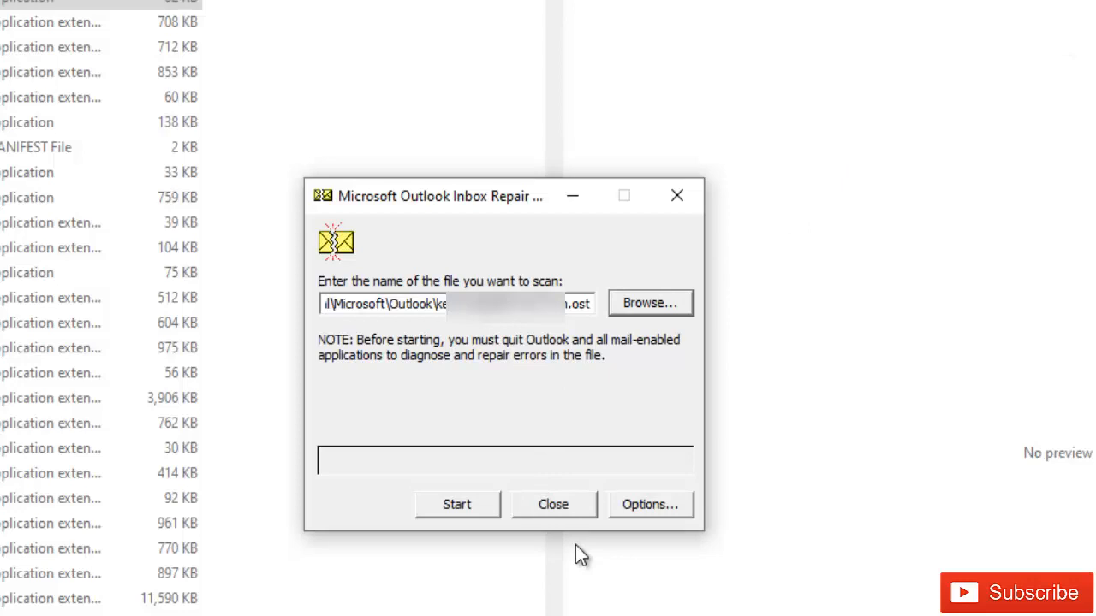
Step: Scan the OST file, finding errors across 1359 folders and 5898 items
click(456, 505)
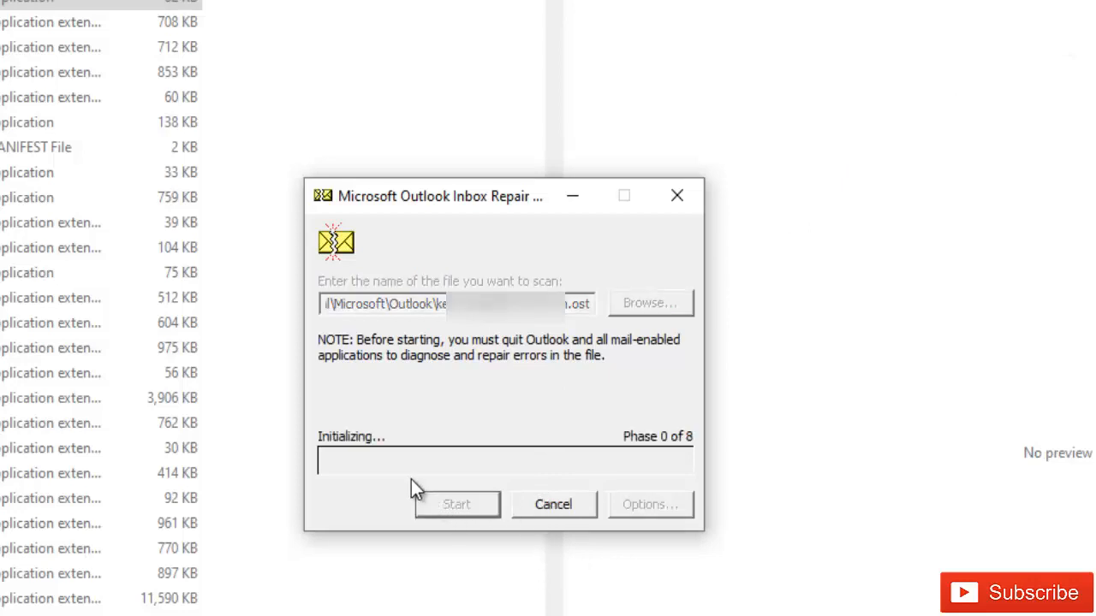
click(457, 504)
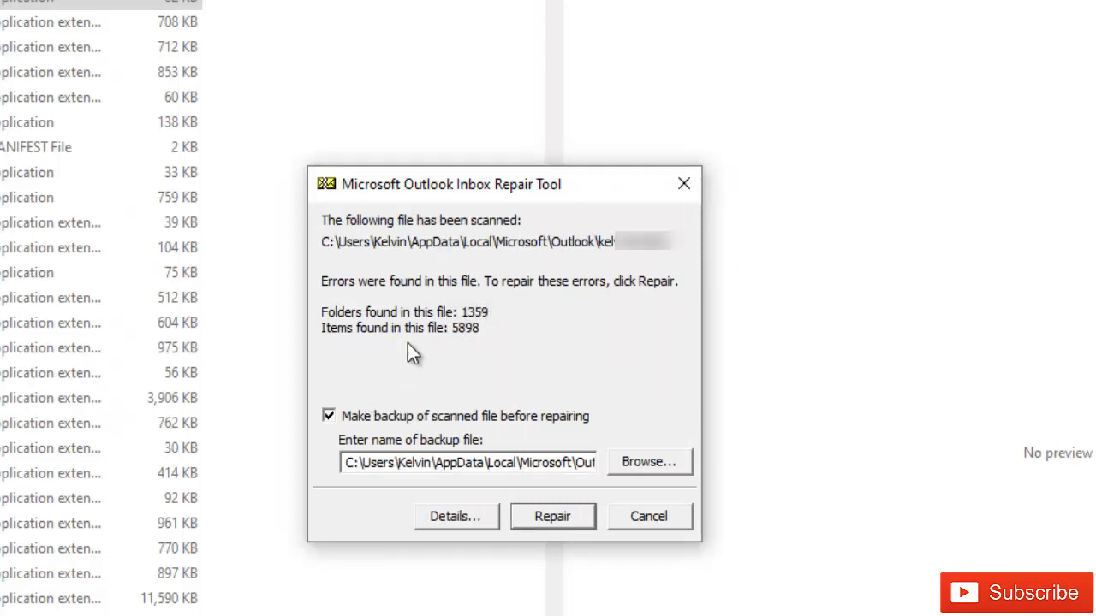
mouse_move(409, 306)
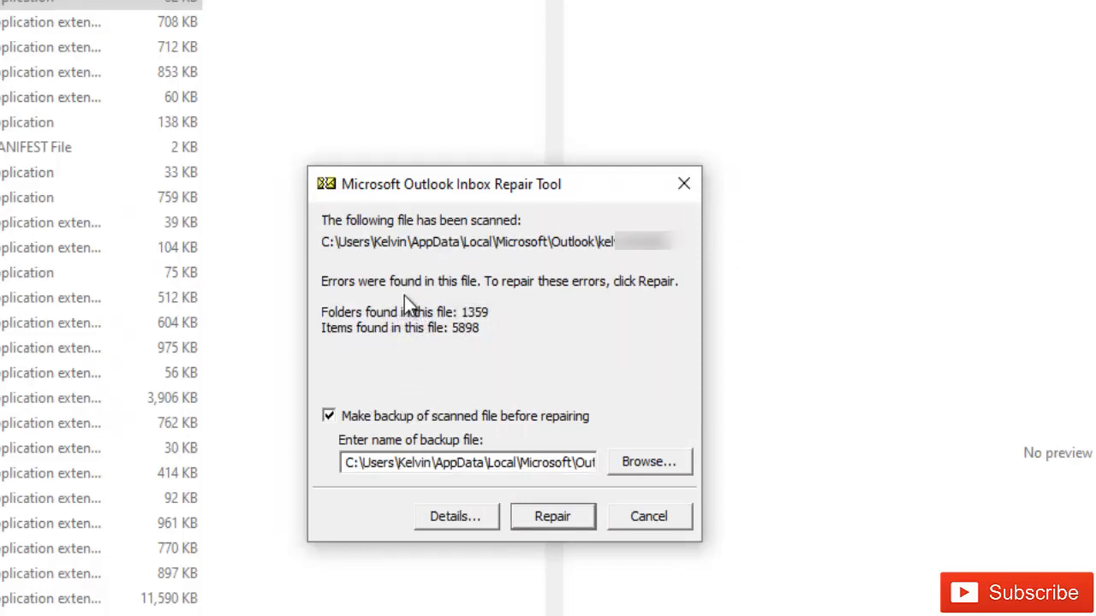
mouse_move(628, 297)
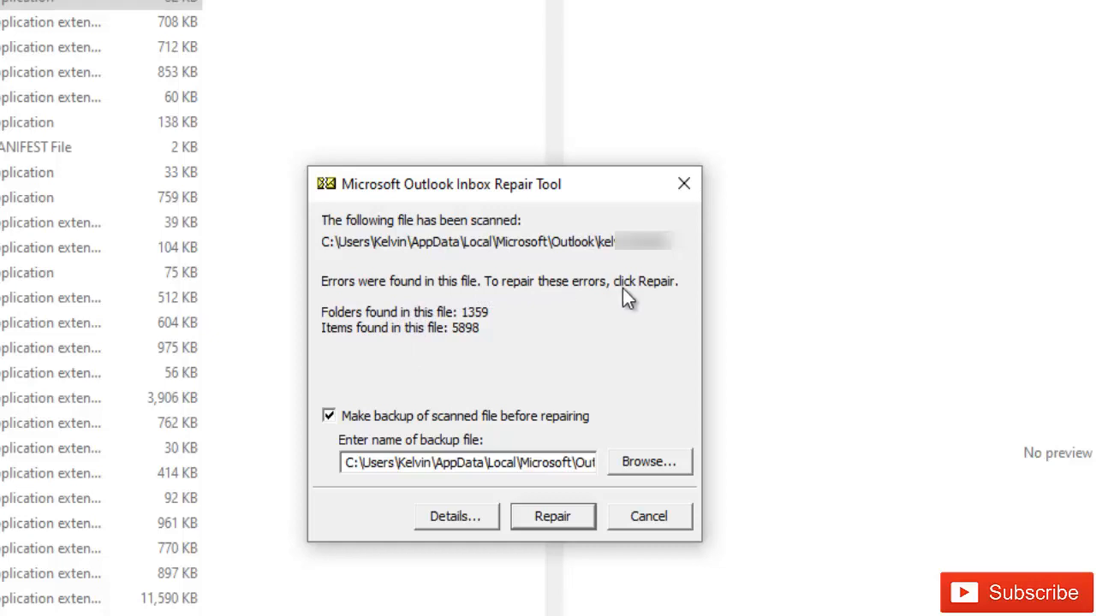
mouse_move(424, 332)
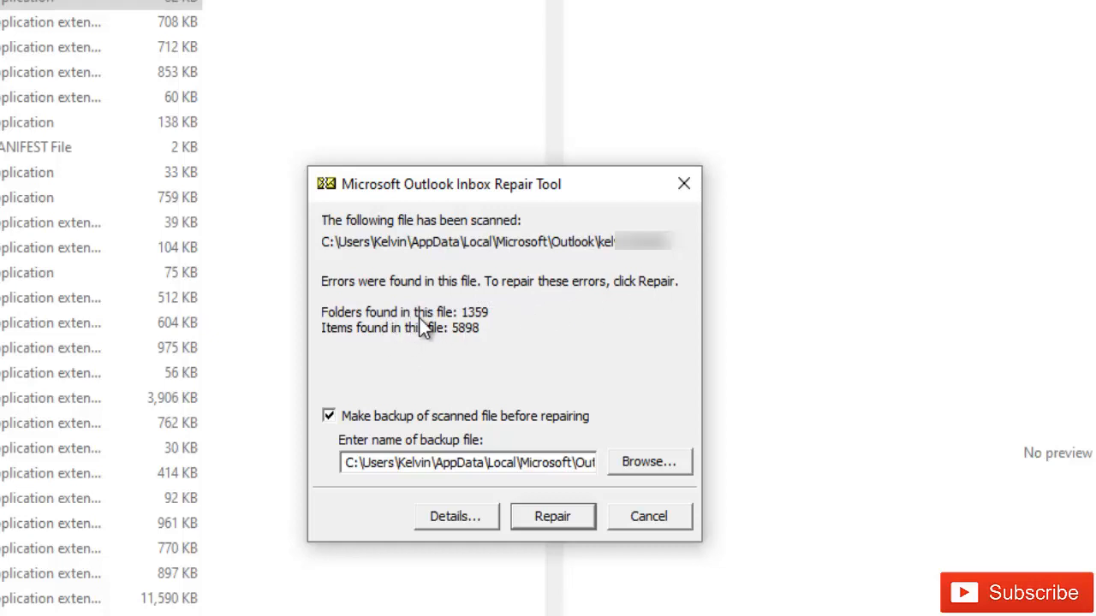
mouse_move(351, 334)
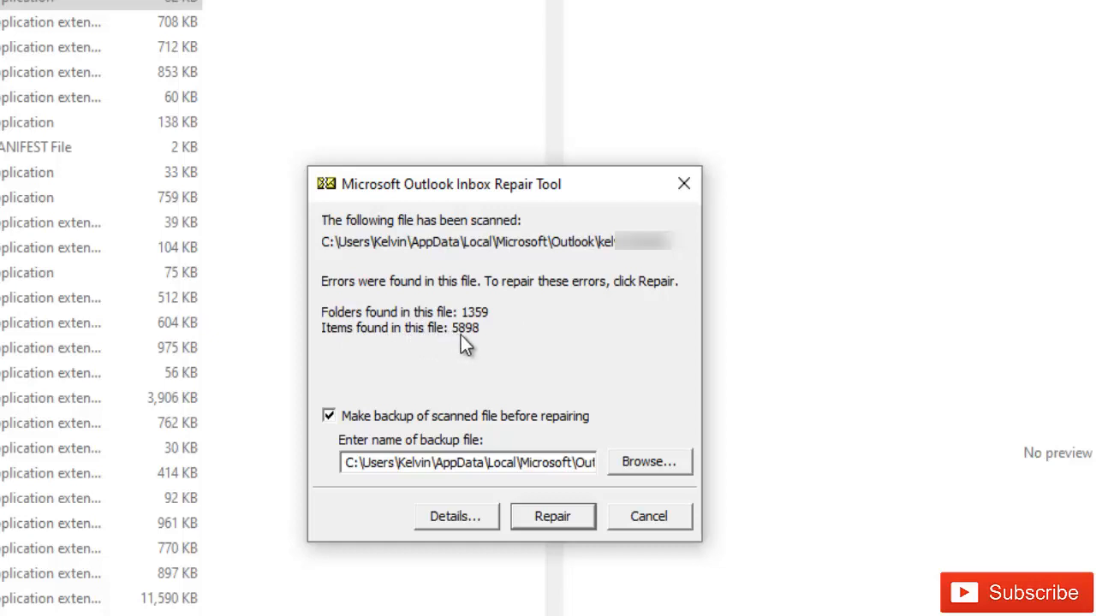
mouse_move(466, 347)
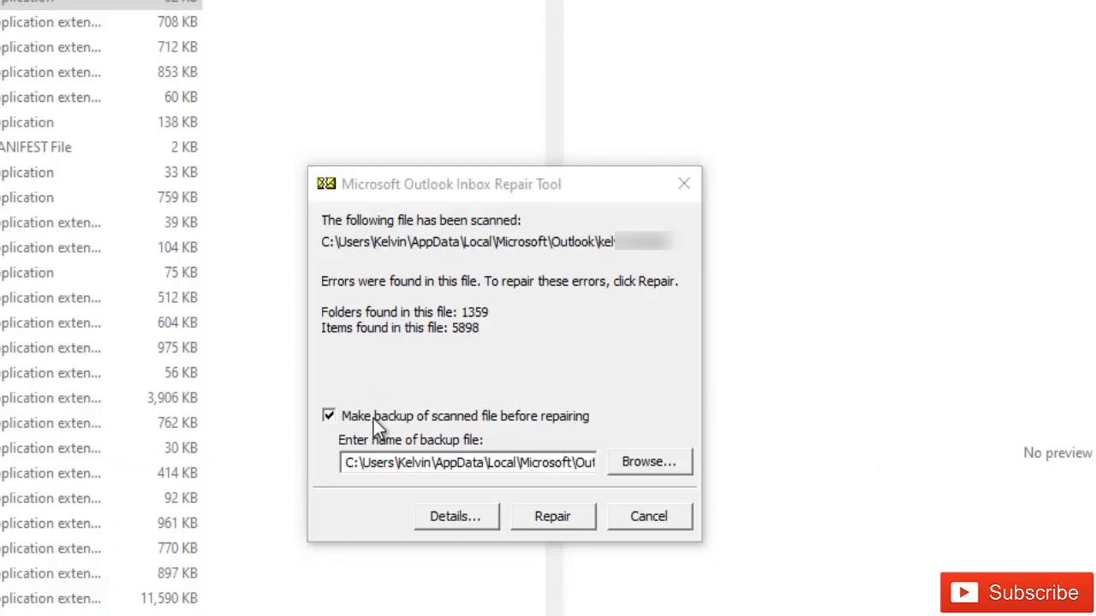
mouse_move(385, 441)
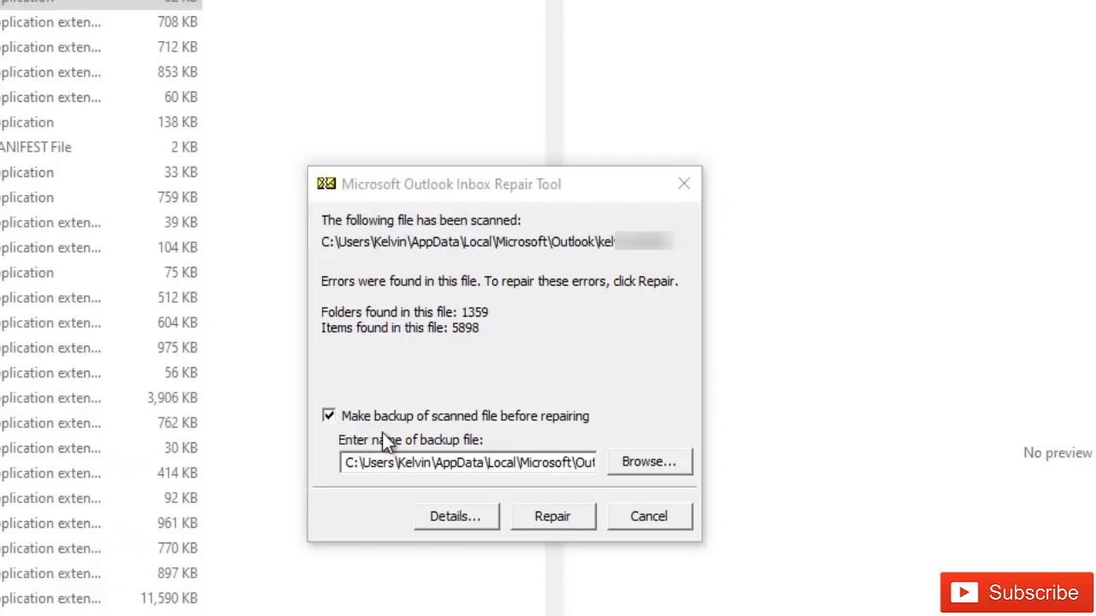
mouse_move(613, 441)
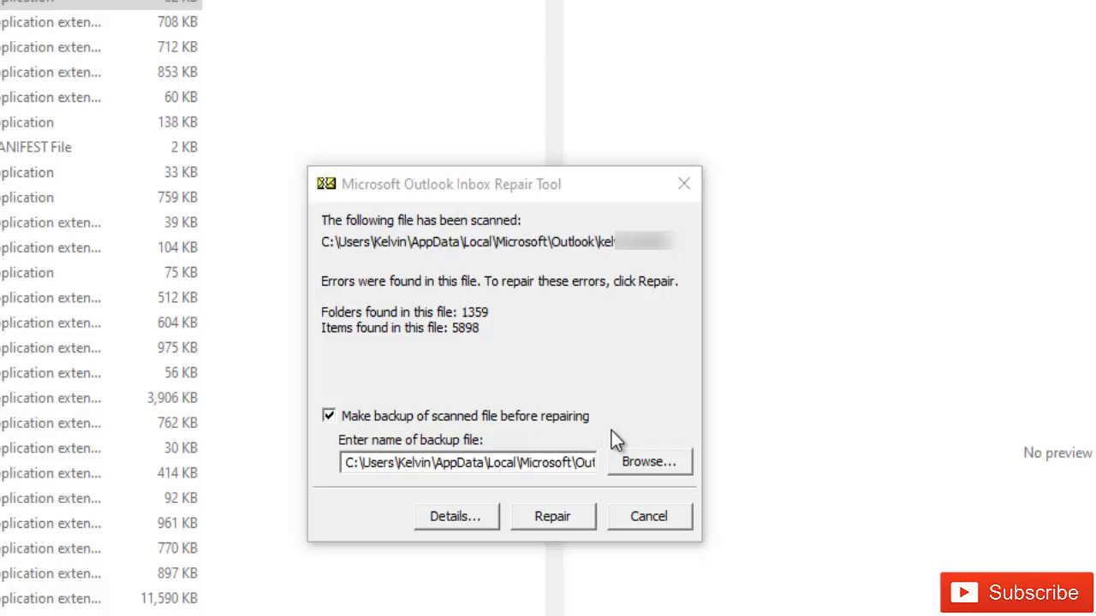
Step: Turn off 'Make backup of scanned file before repairing' and run the repair
click(328, 416)
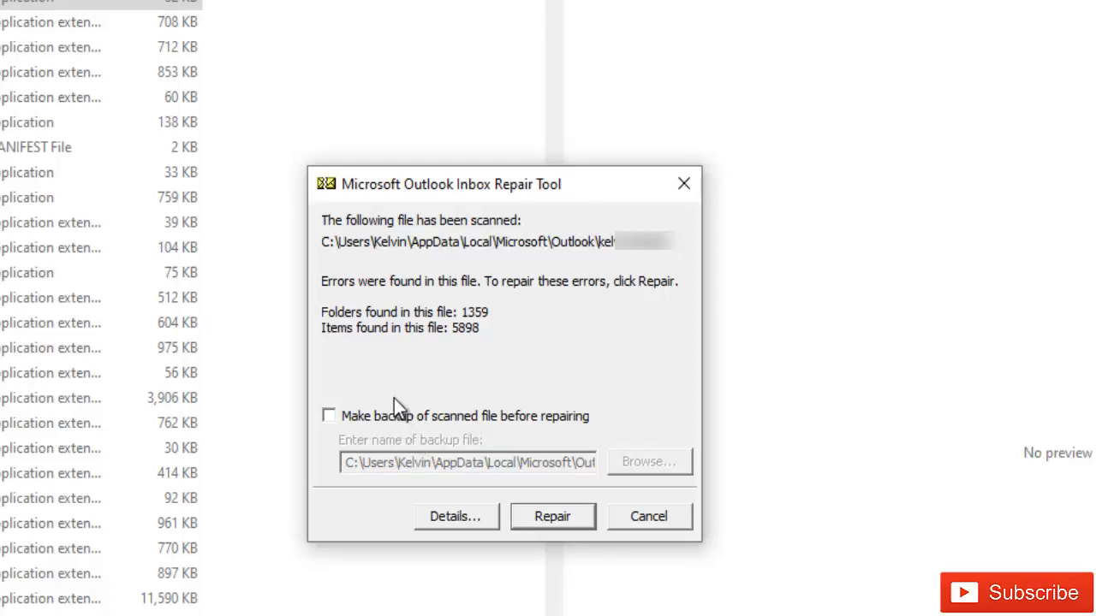
click(552, 517)
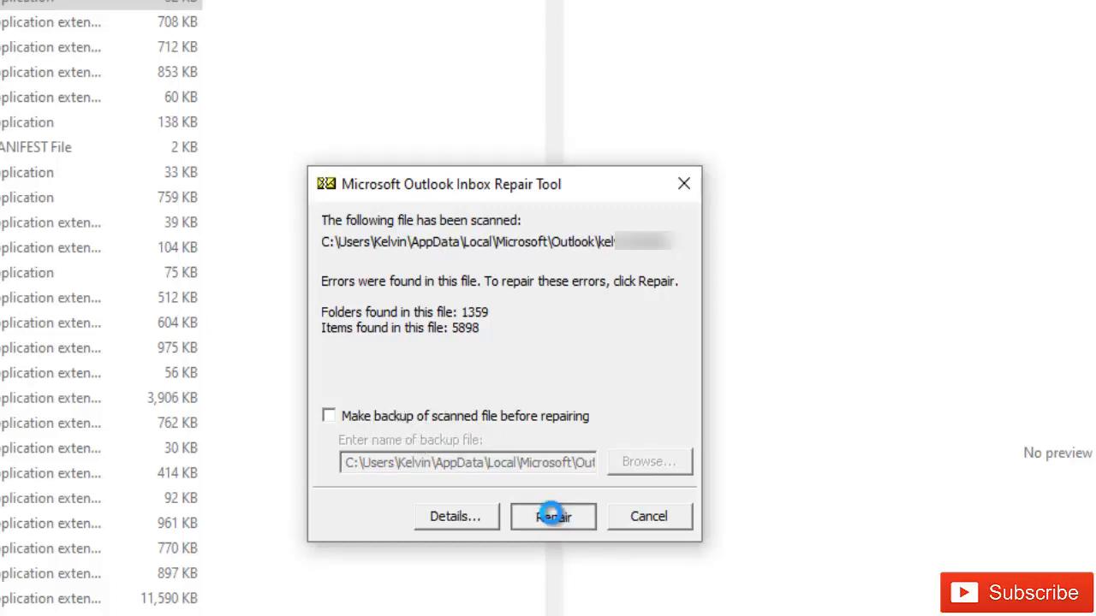
click(553, 516)
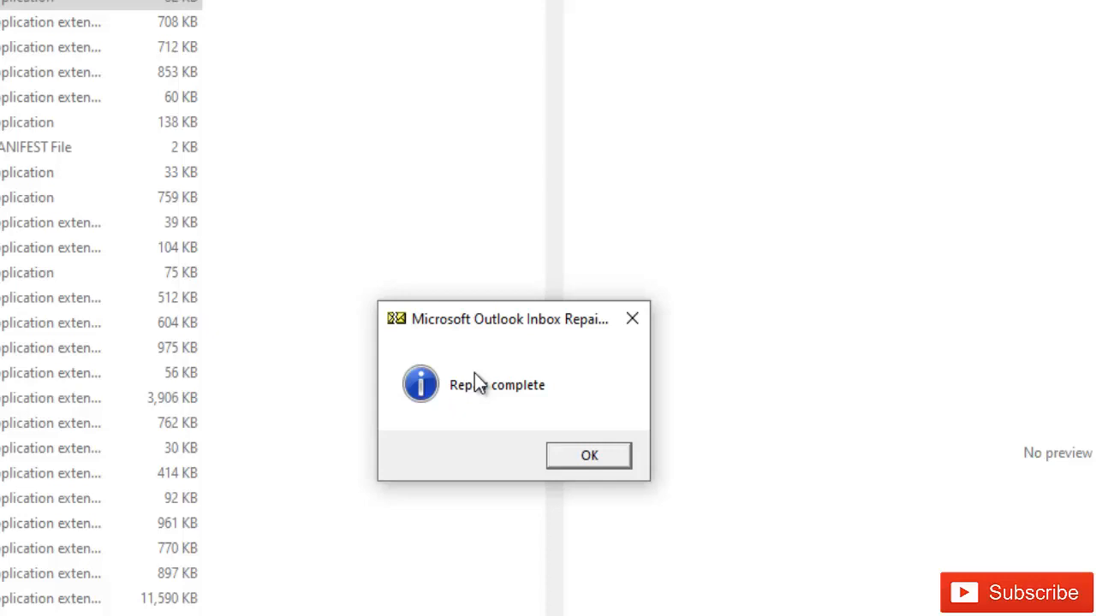
mouse_move(481, 385)
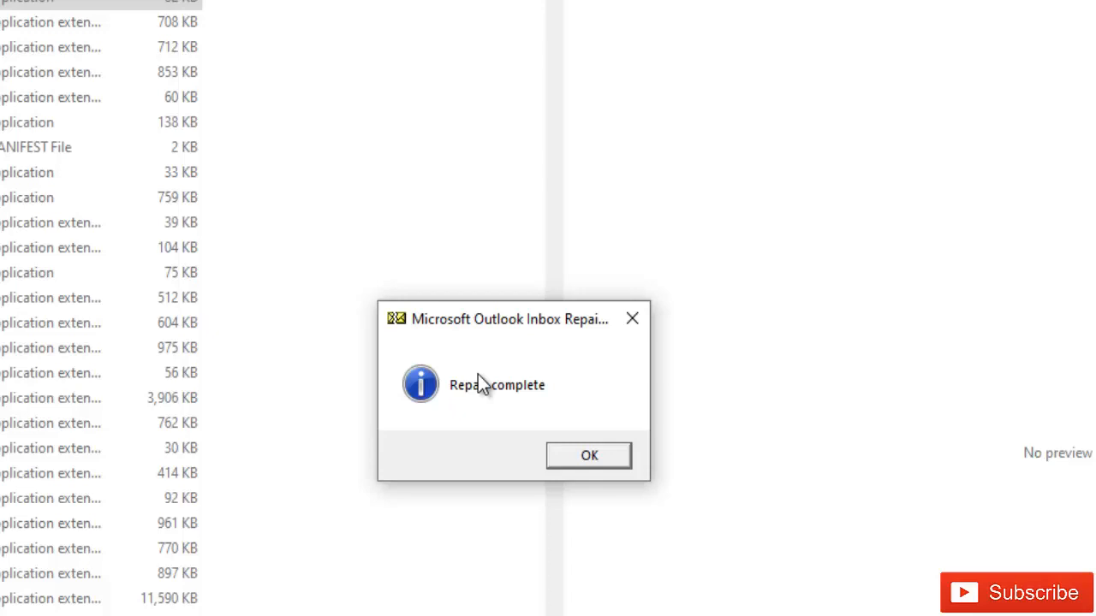
mouse_move(561, 382)
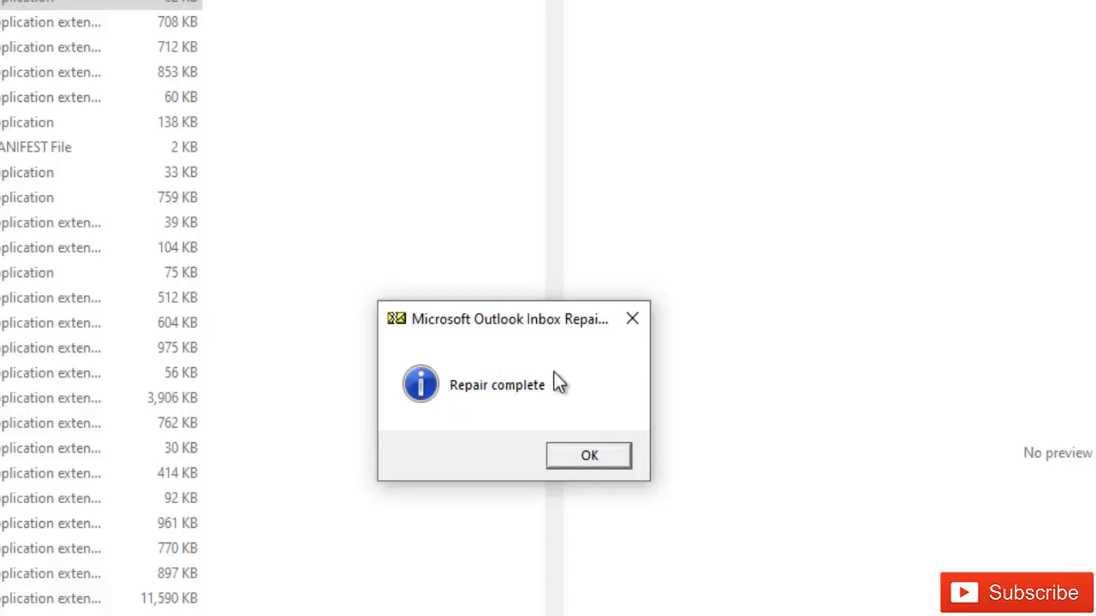
mouse_move(567, 458)
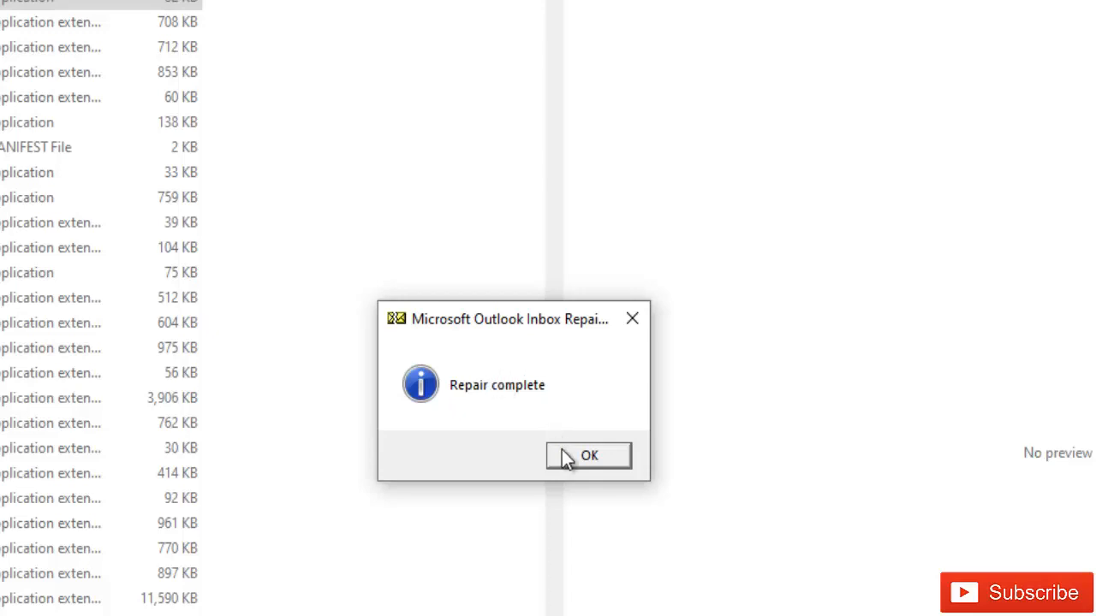
Step: Close the Repair complete message with OK
click(588, 454)
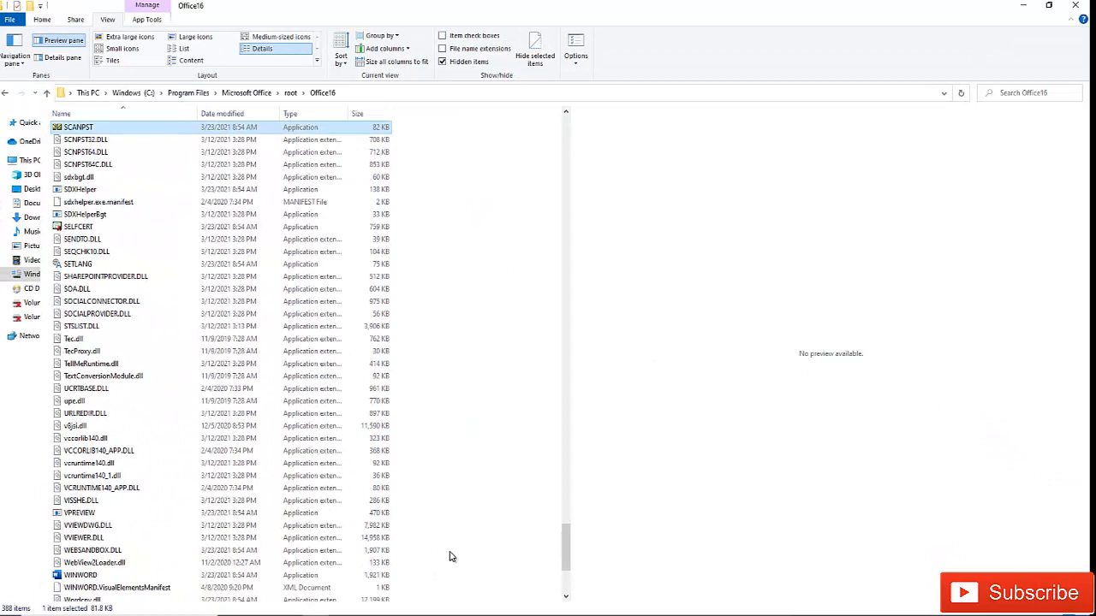
mouse_move(458, 483)
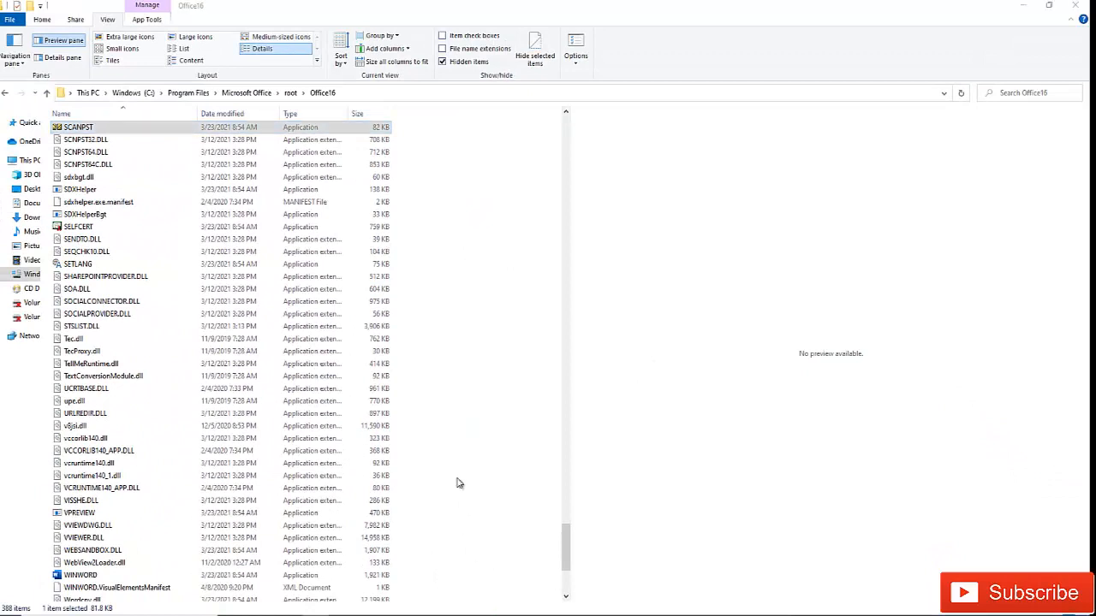